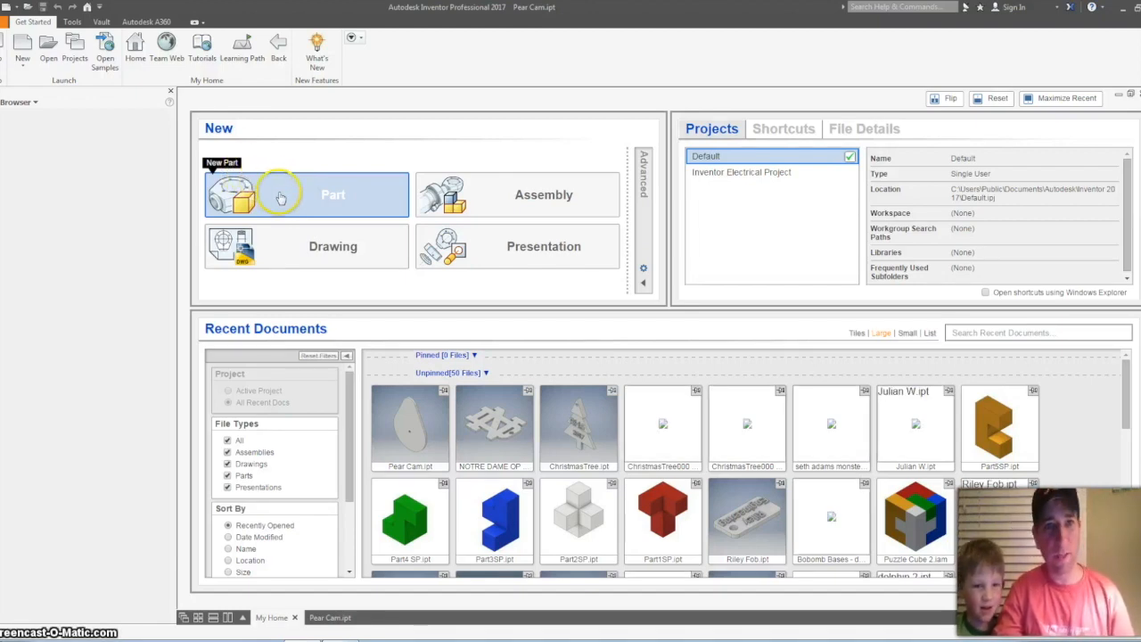
Step: Create a new part document from the My Home screen
left_click(306, 194)
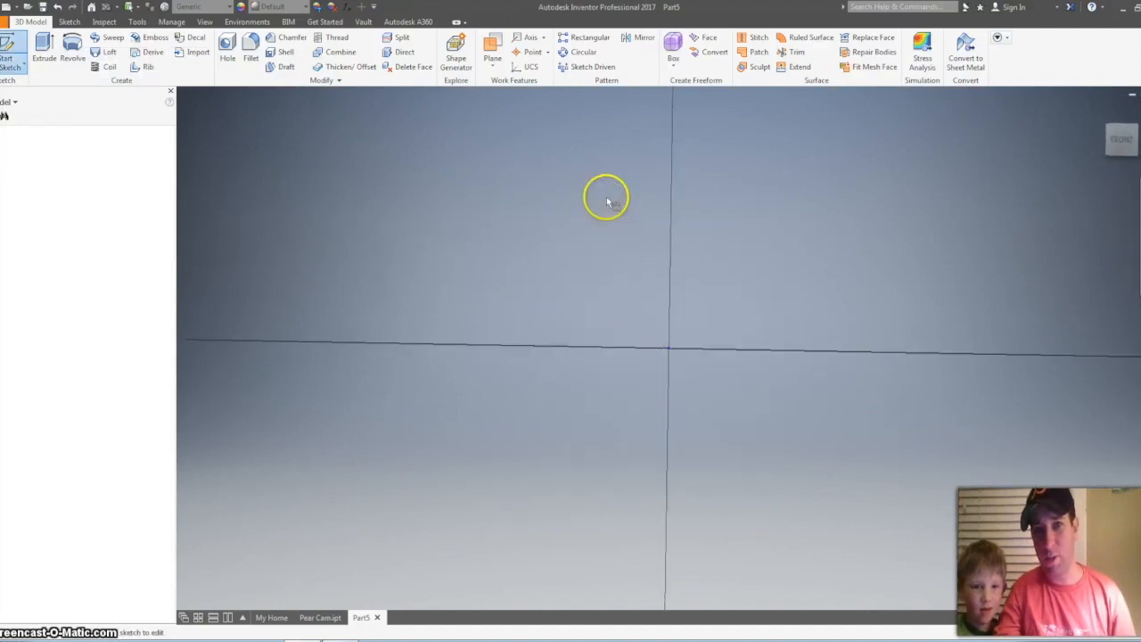
Step: Sketch a circle centred on the origin with a 2 in diameter
left_click(606, 196)
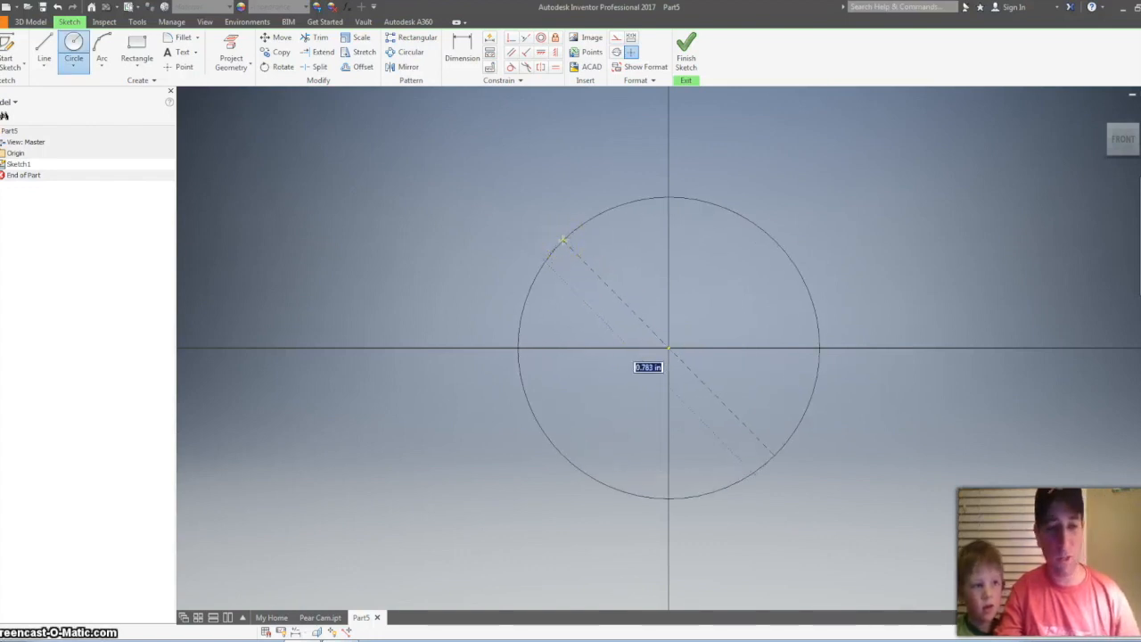
type("2")
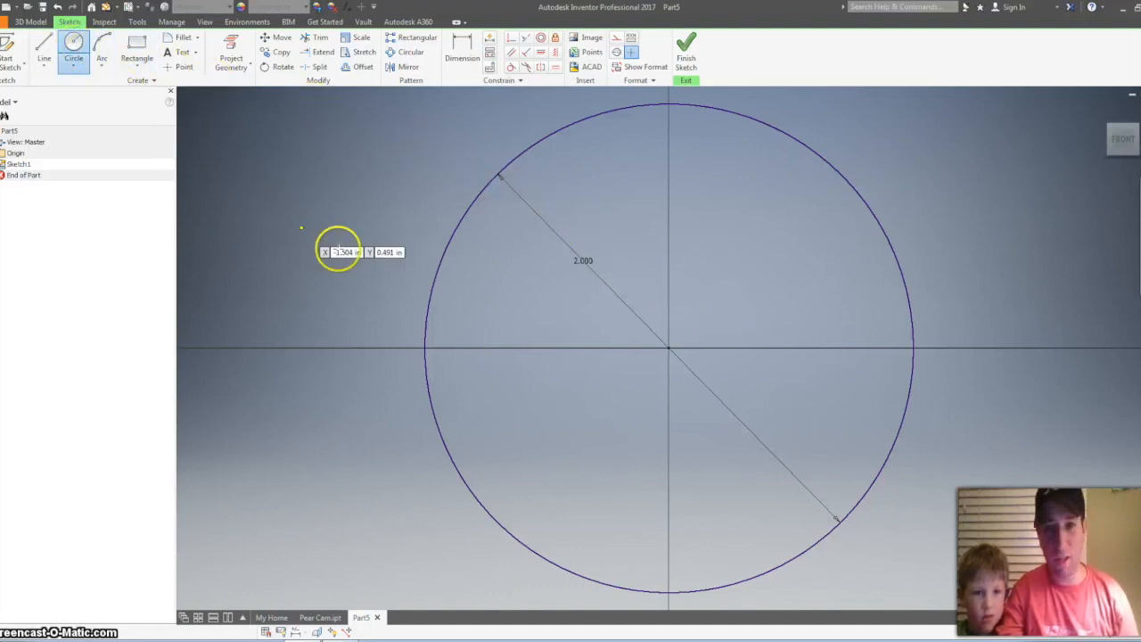
mouse_move(661, 477)
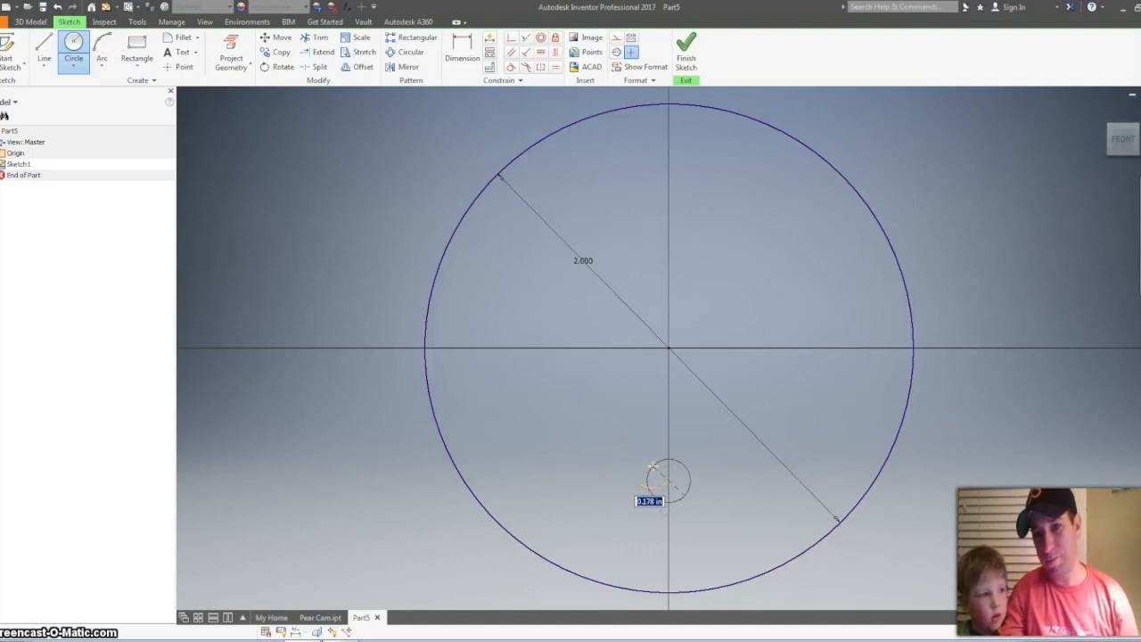
Step: Add a .188 diameter dimension to the small circle below the origin
left_click(461, 46)
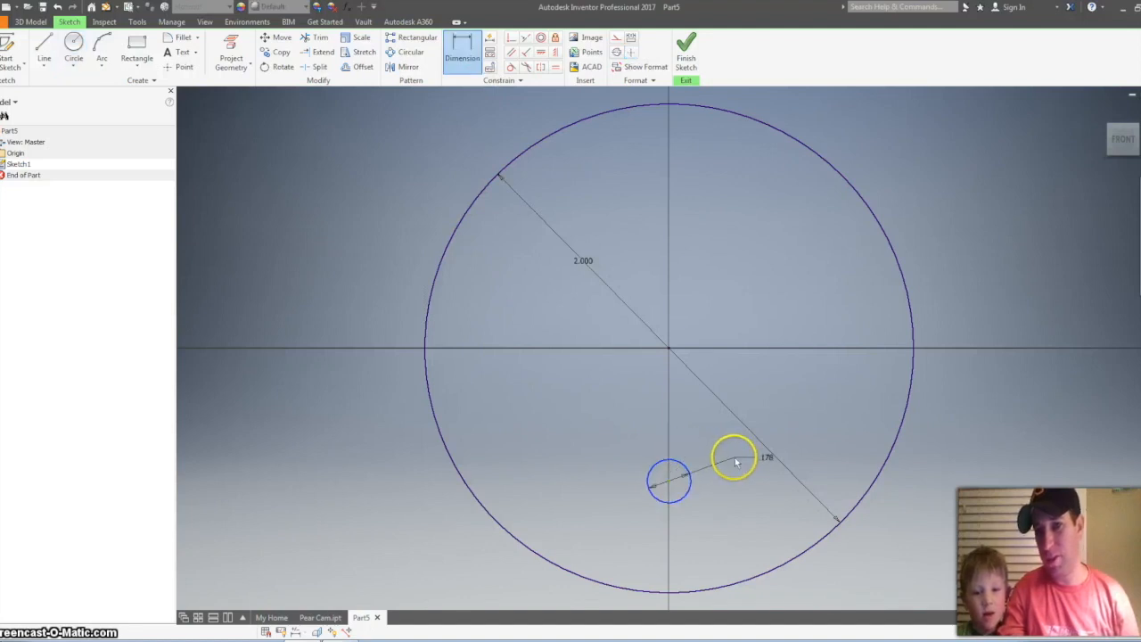
left_click_drag(733, 457, 725, 455)
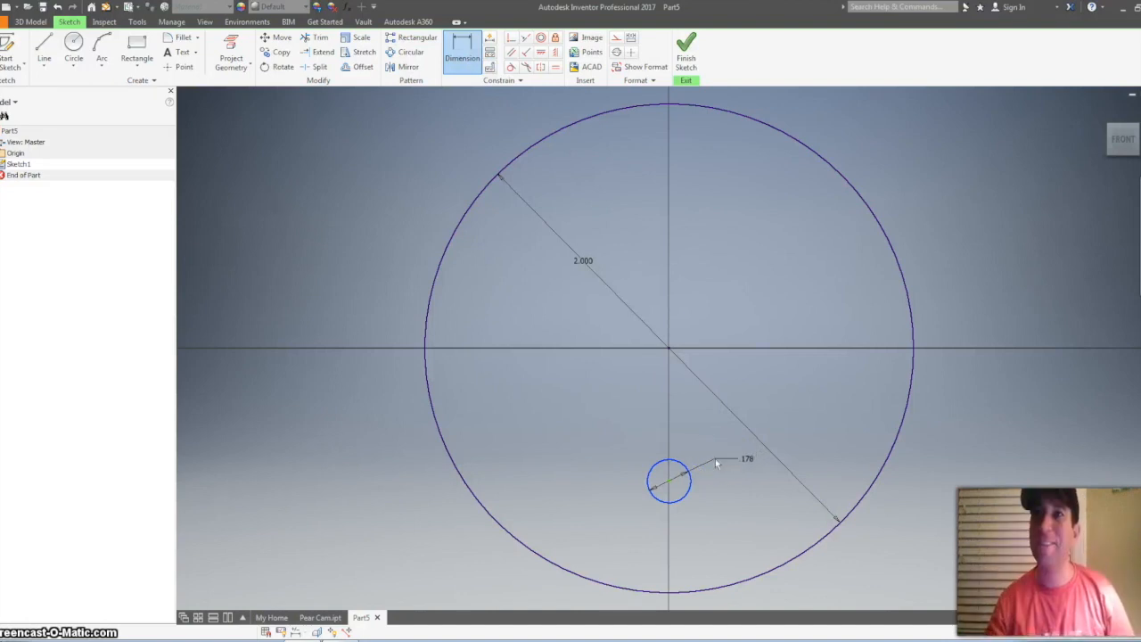
left_click(462, 47)
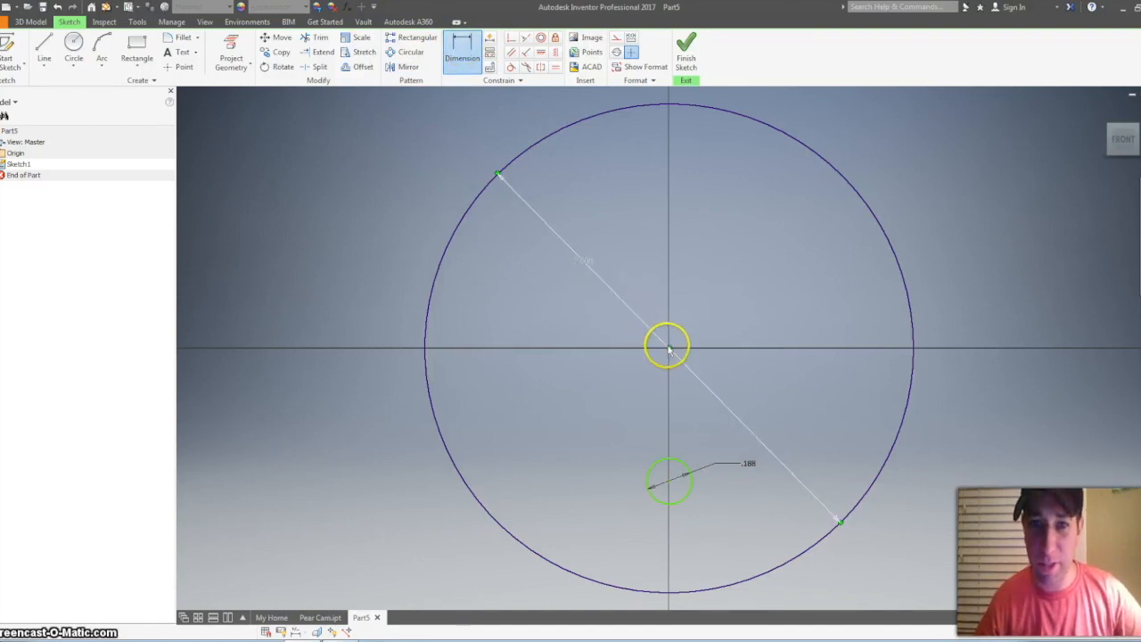
Step: Dimension the hole centre .500 below the origin using the formula d0/4
left_click(582, 261)
type("=d0/4")
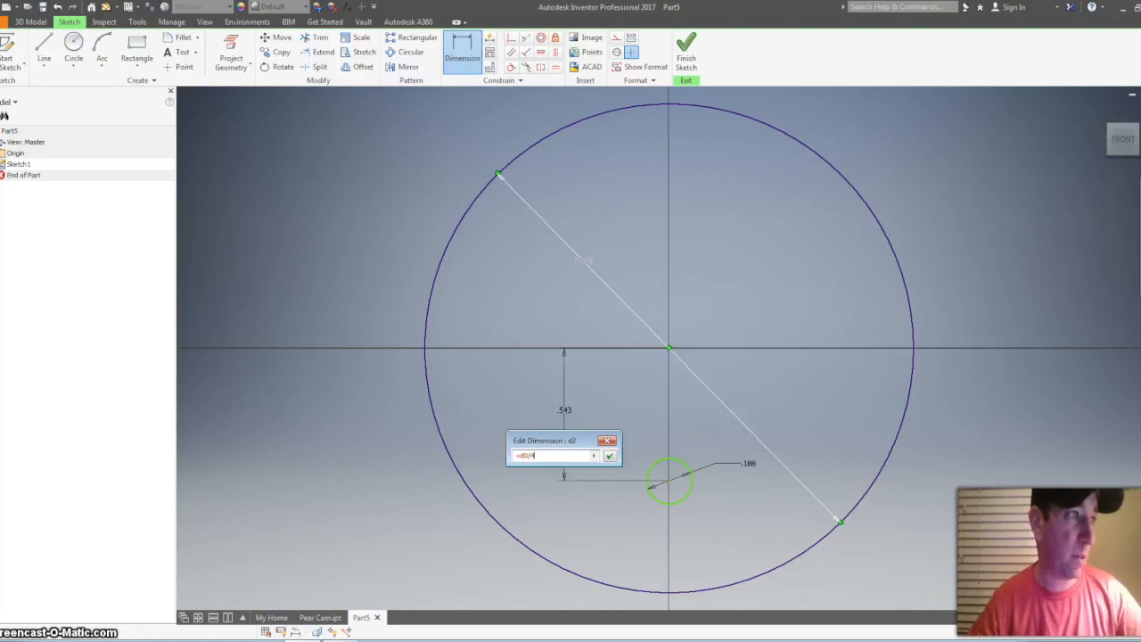
left_click(610, 456)
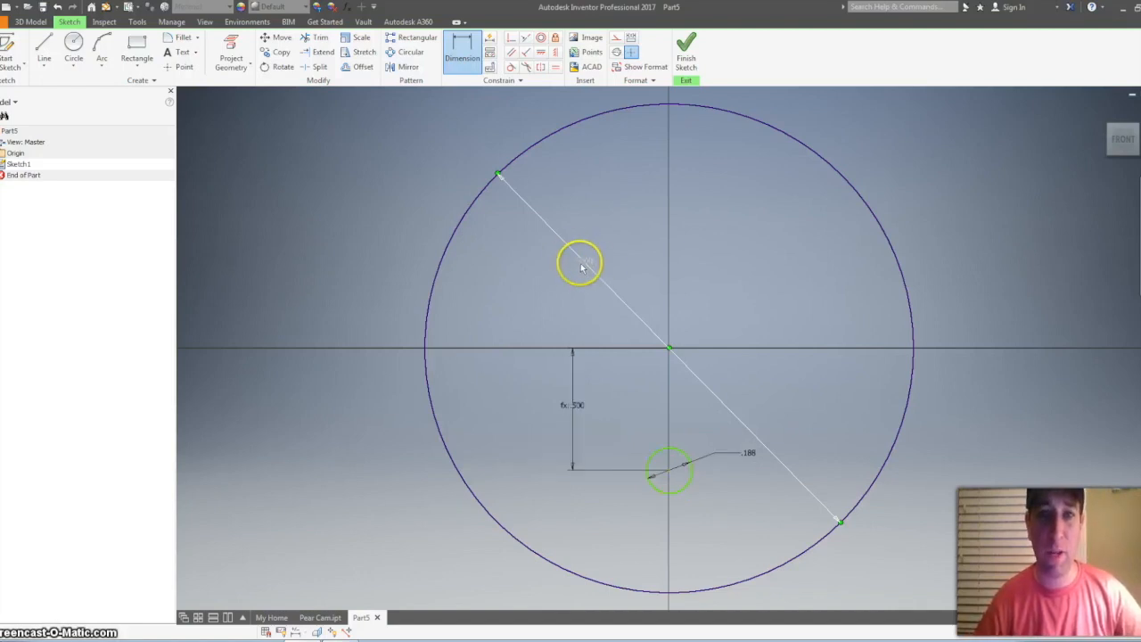
Step: Test resizing the disc diameter, then restore it to 2 in with a .500 offset
left_click(579, 263)
type("1.500")
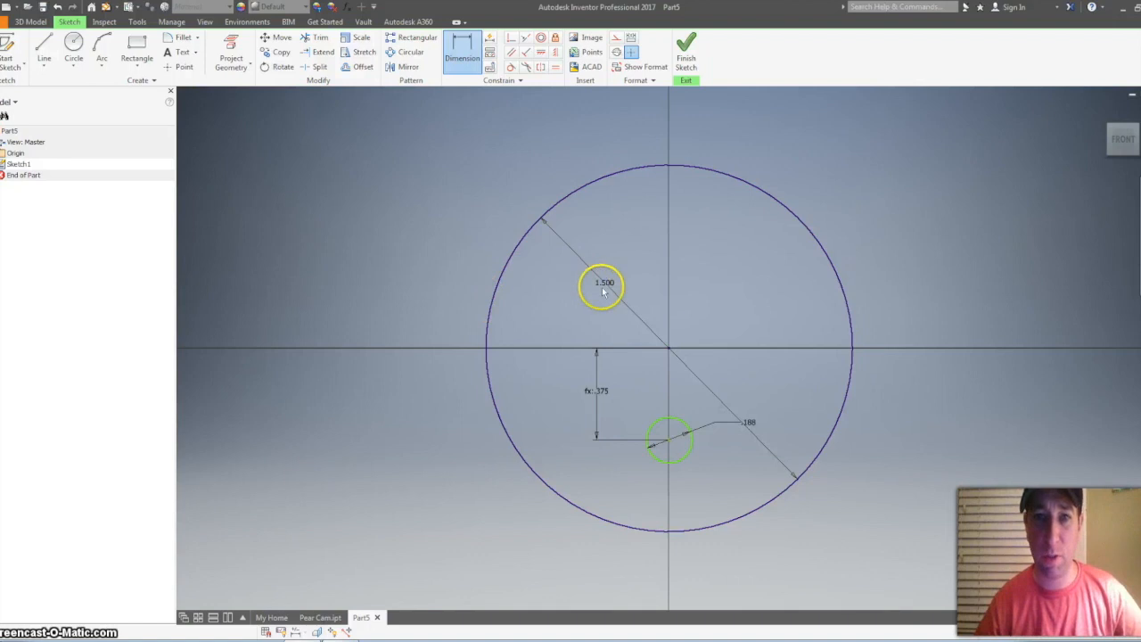
double_click(604, 282)
type("4")
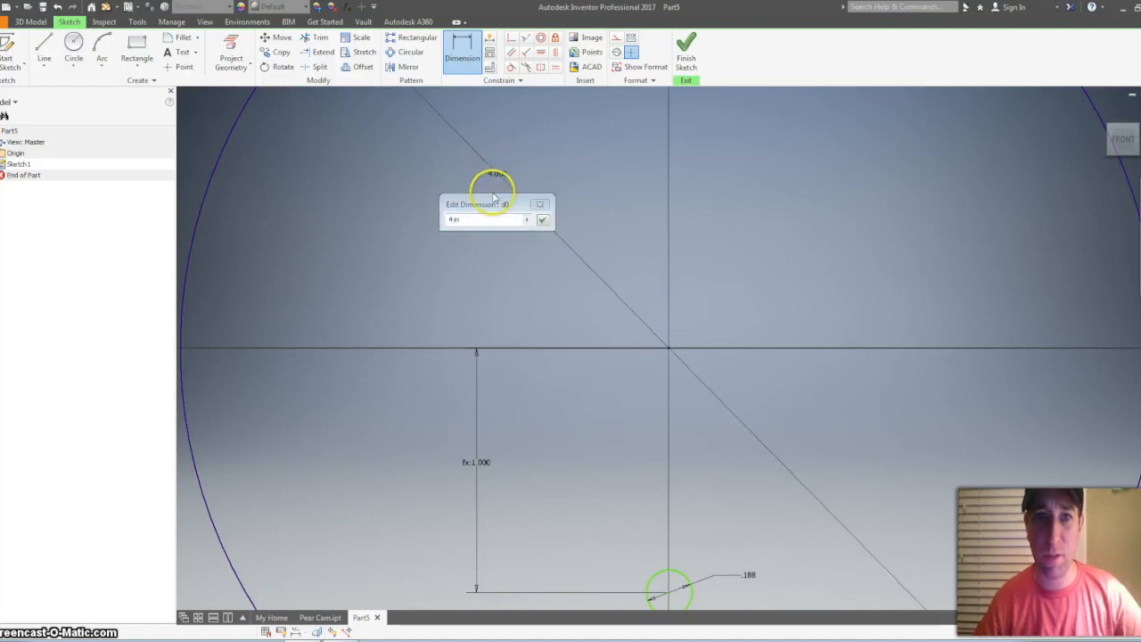
type("2")
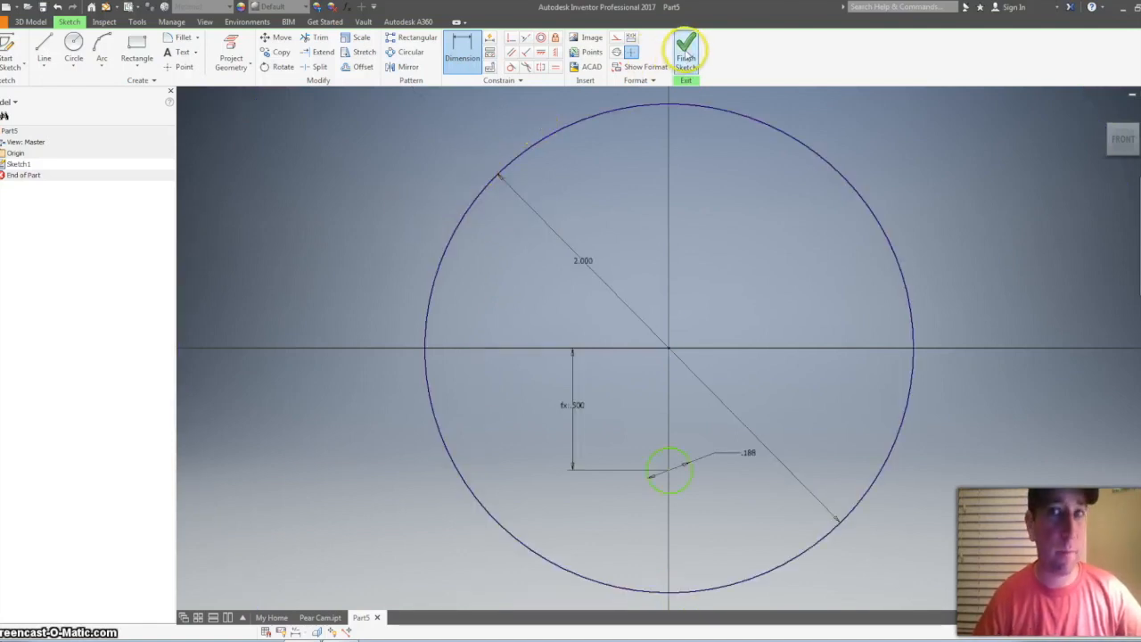
Step: Finish the sketch and extrude the disc profile .125 in thick
left_click(686, 49)
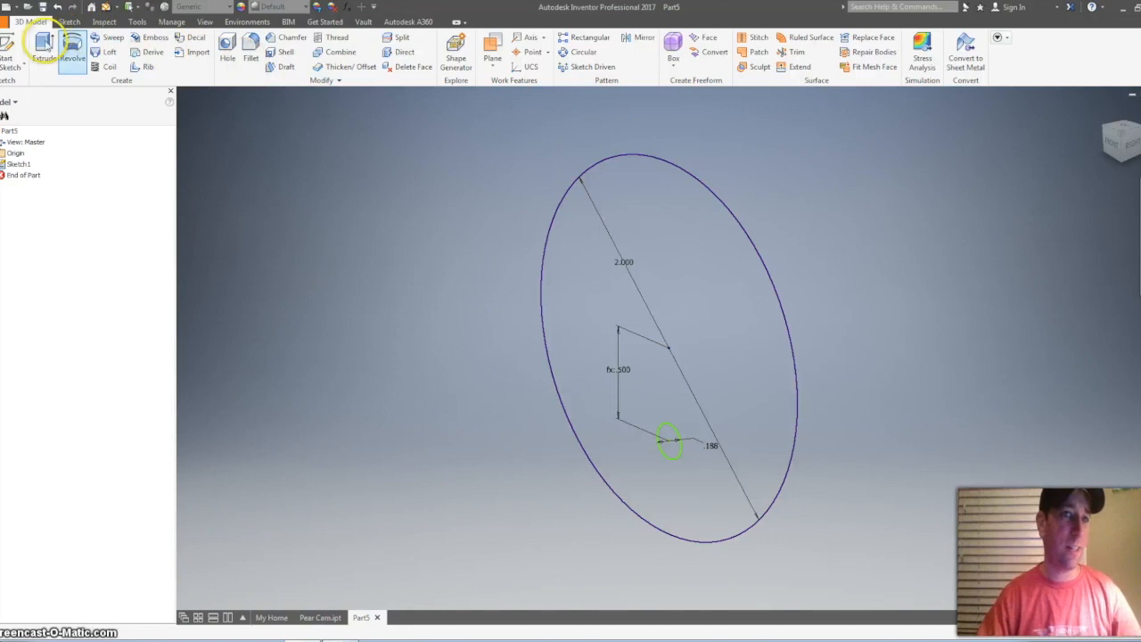
left_click(44, 49)
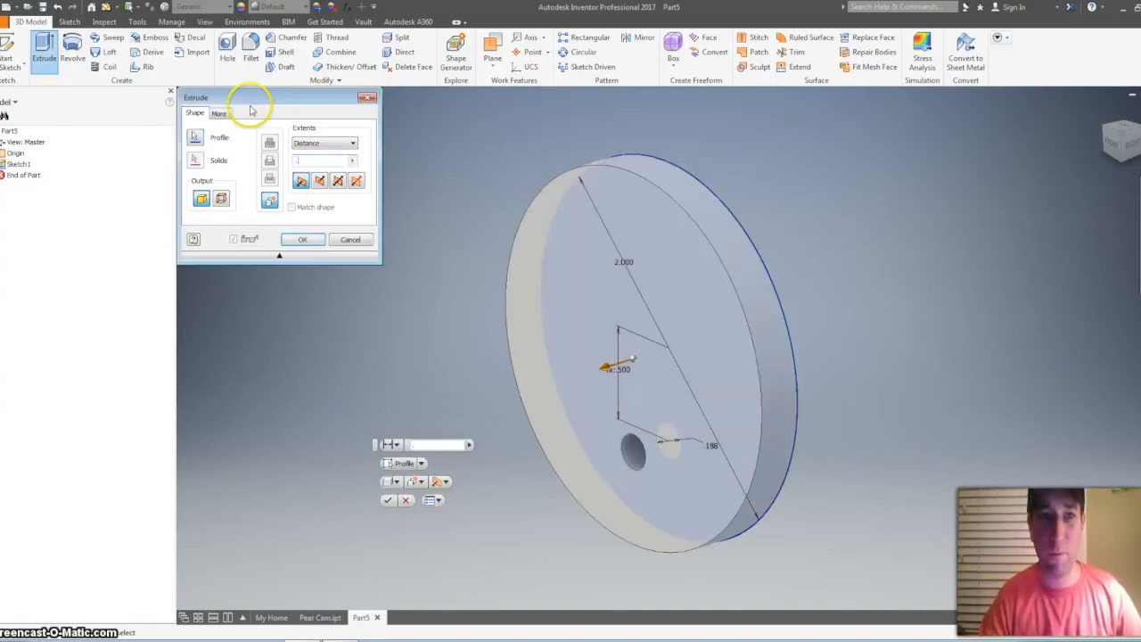
type(".125")
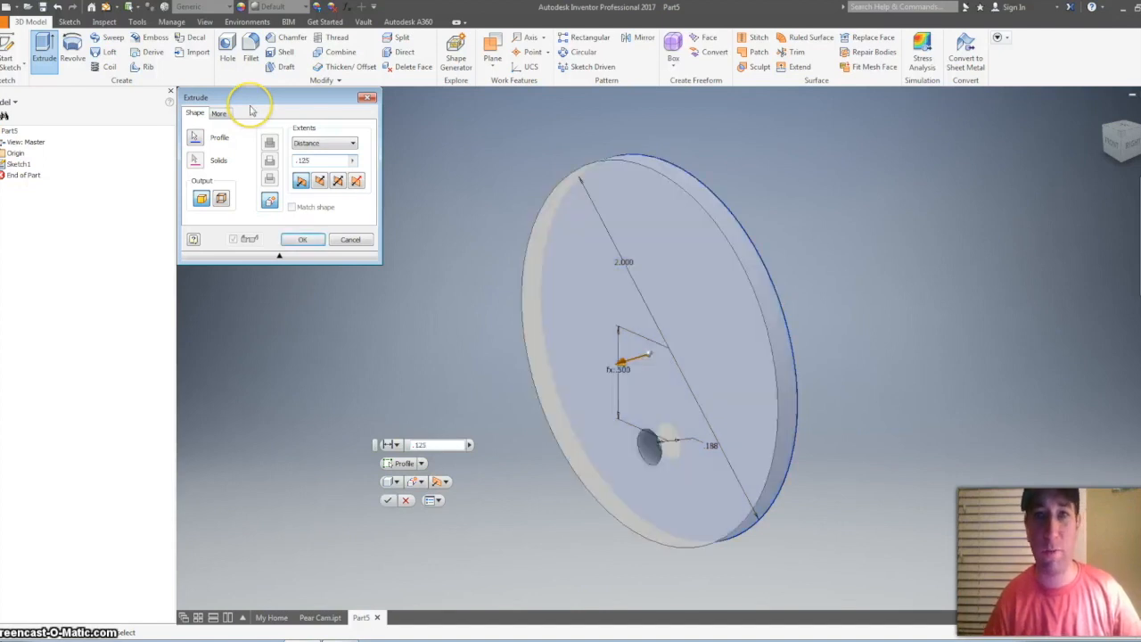
left_click(302, 239)
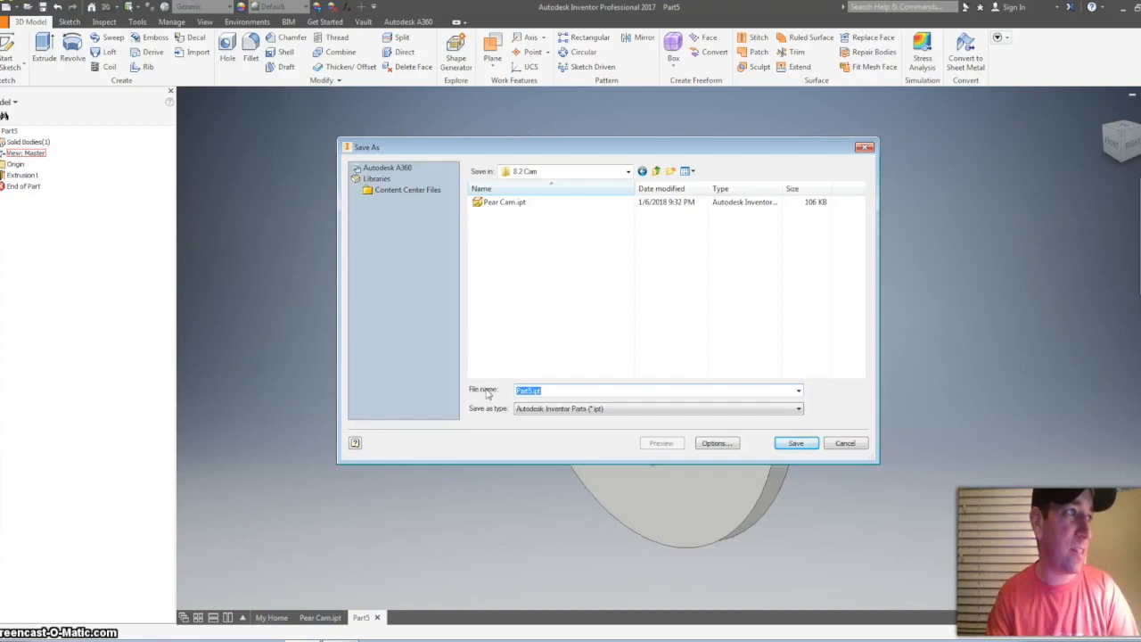
Step: Enter 'Eccent…' as the new part file name in Save As
type("Eccent")
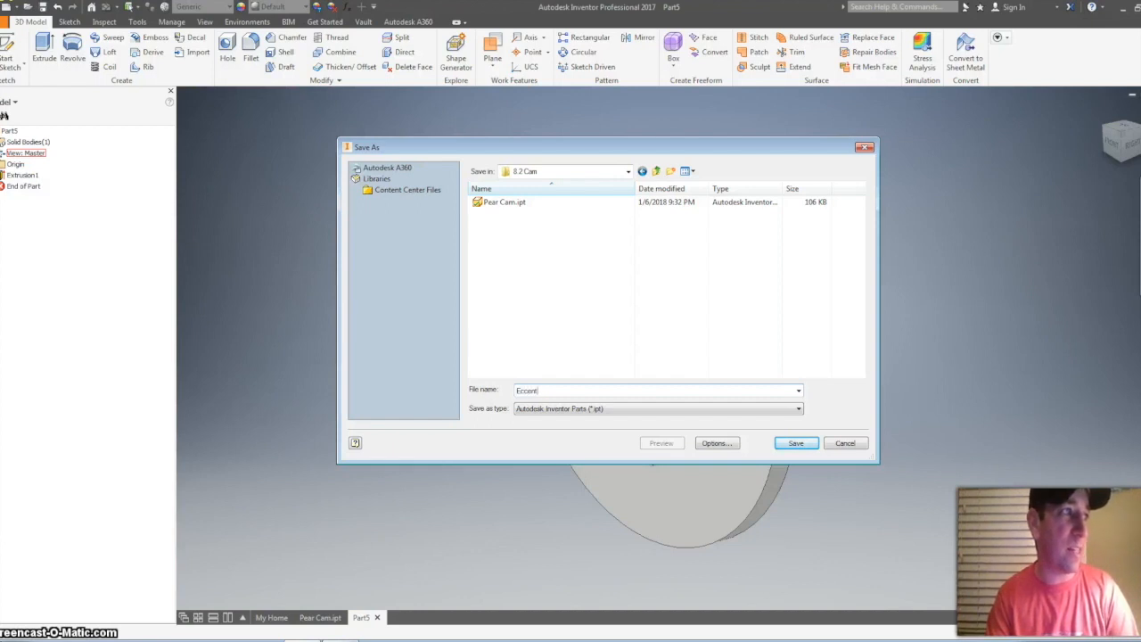